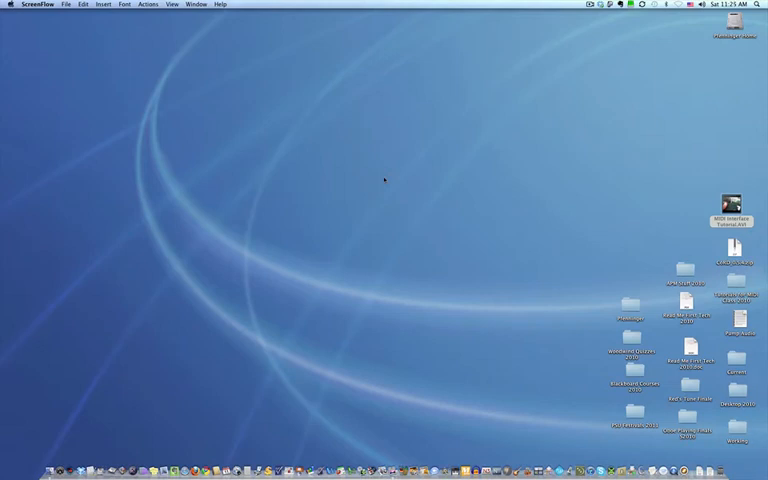
mouse_move(404, 210)
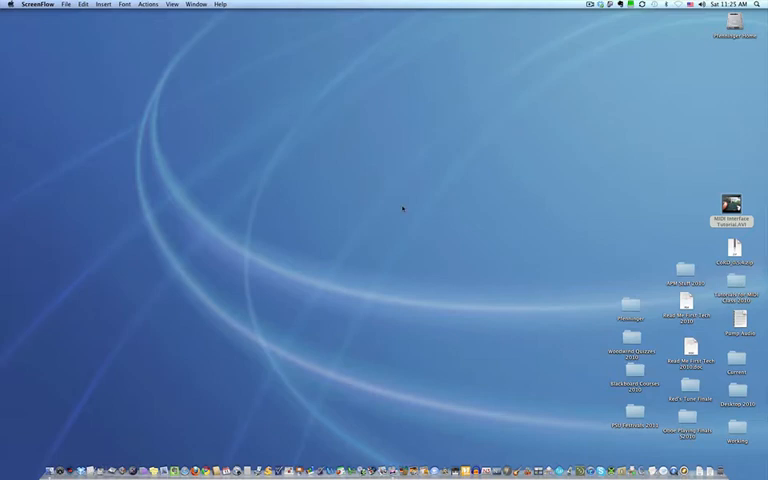
mouse_move(428, 236)
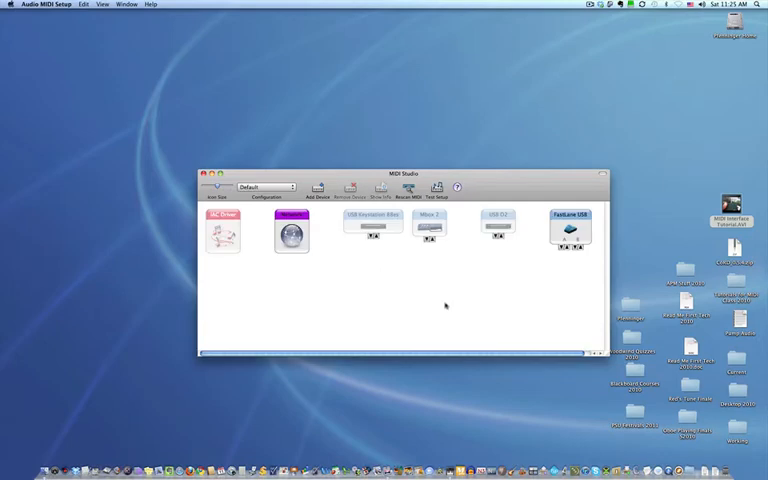
Step: Reposition Fastlane USB, add a new external device and place it below the interfaces
left_click_drag(570, 230, 370, 276)
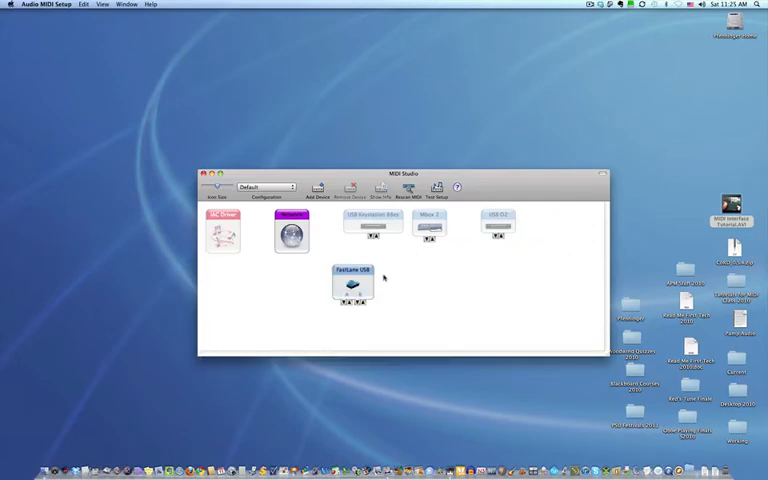
left_click_drag(356, 284, 432, 276)
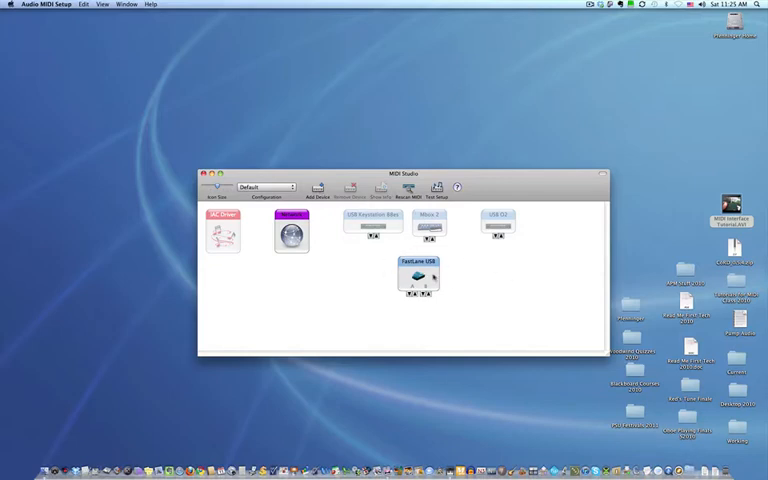
mouse_move(452, 282)
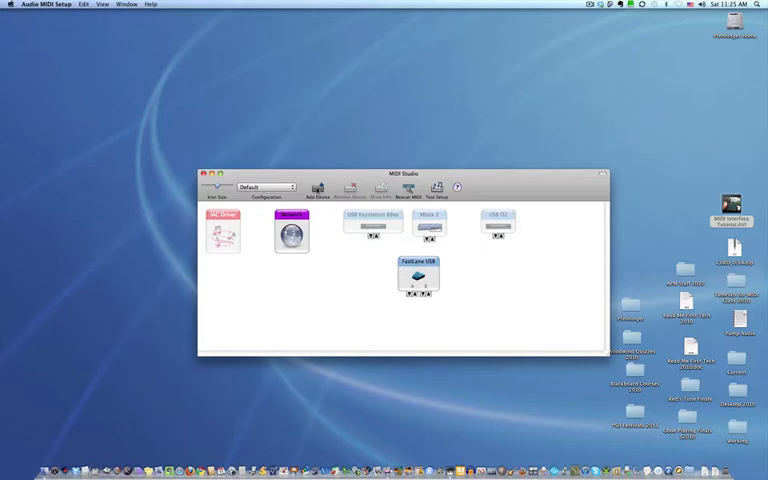
left_click(316, 190)
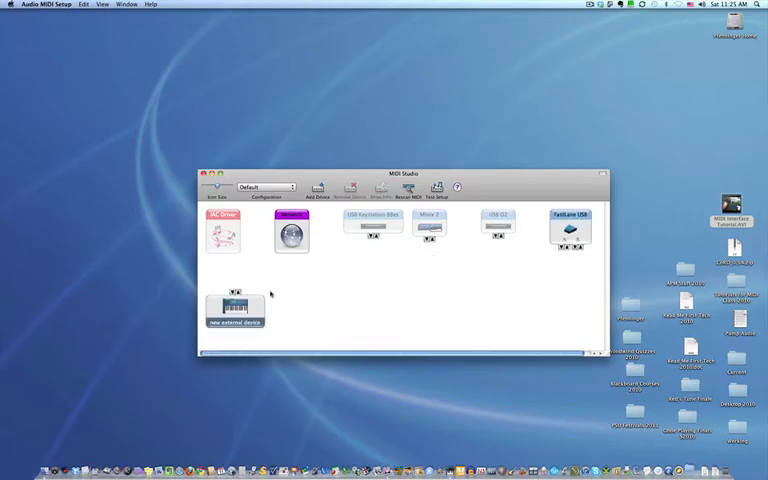
left_click_drag(236, 304, 332, 316)
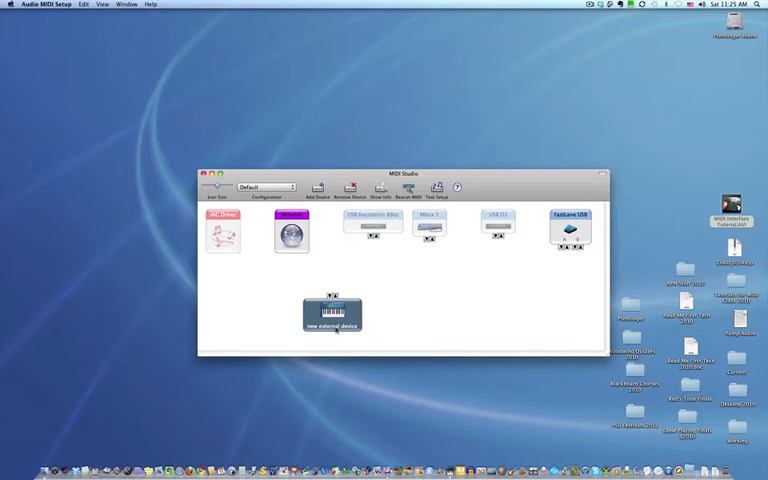
Step: Name the new external device 'Piano' in its properties and apply the change
double_click(332, 316)
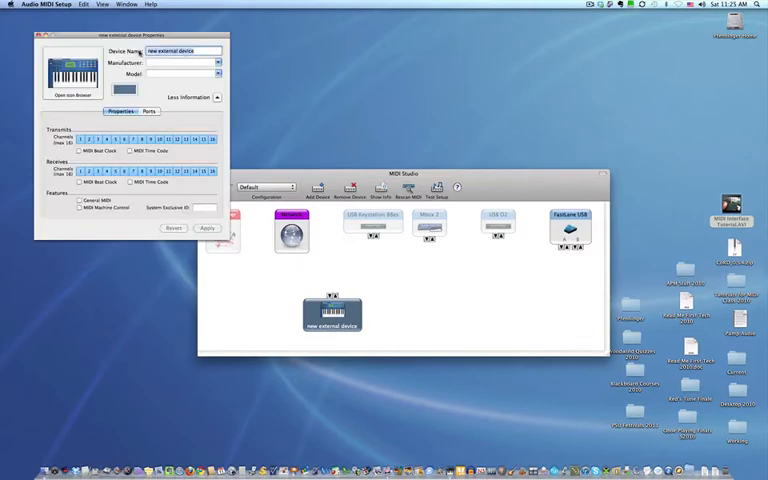
type("Piano")
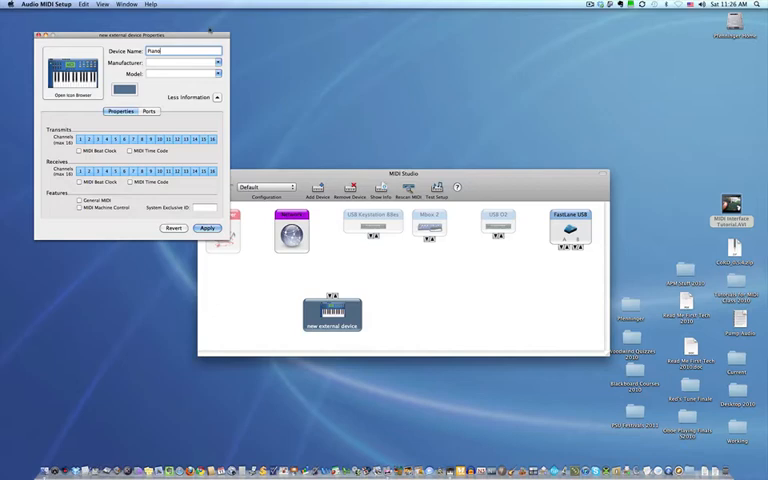
left_click_drag(130, 36, 288, 110)
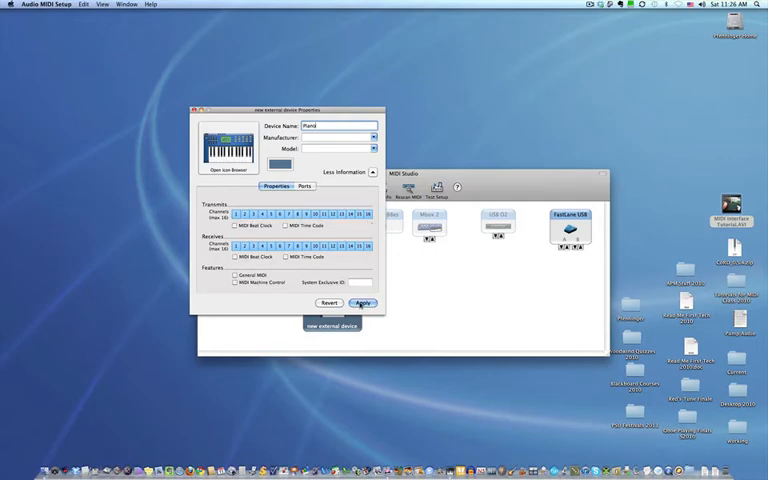
left_click(360, 304)
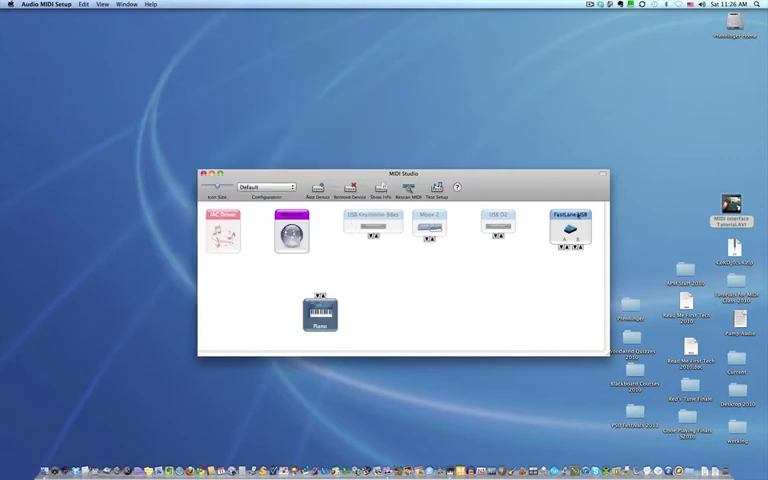
Step: Bring Fastlane USB near Piano and cable Piano's port to Fastlane USB's port
left_click_drag(570, 230, 432, 270)
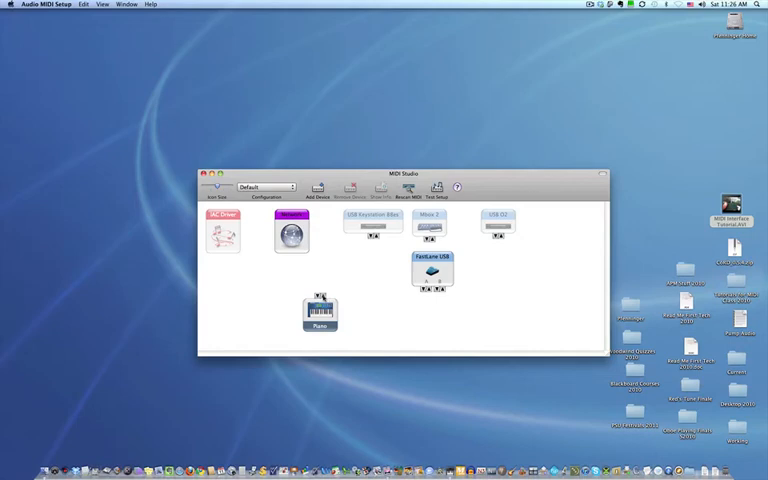
left_click_drag(320, 304, 404, 310)
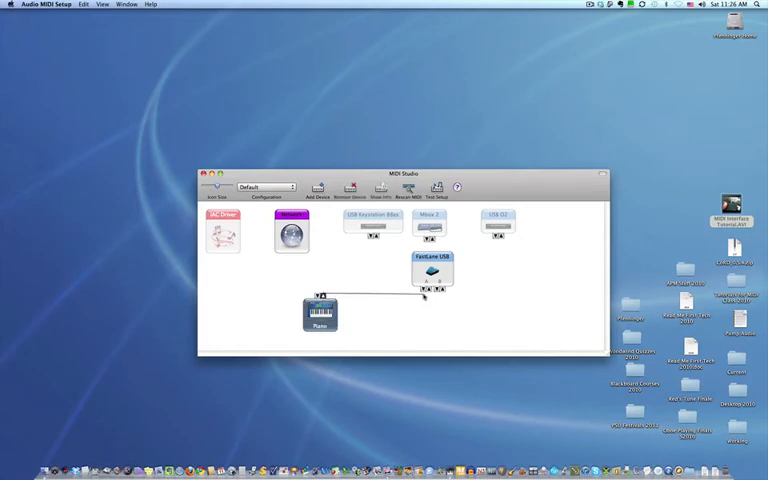
left_click(432, 272)
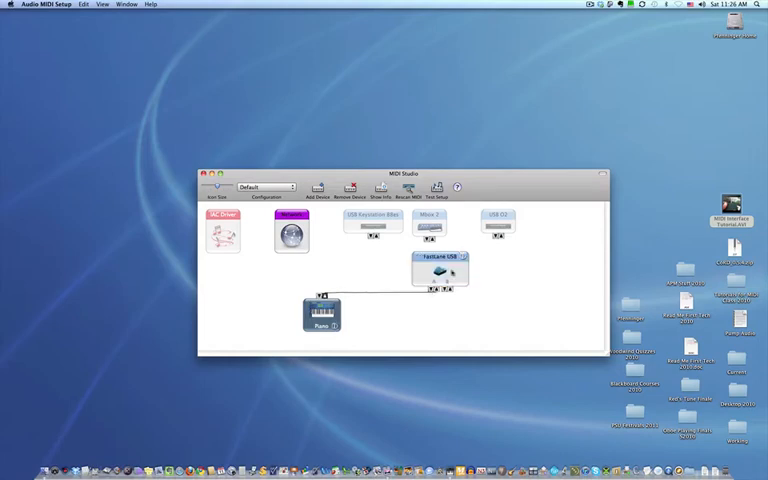
left_click_drag(438, 262, 380, 276)
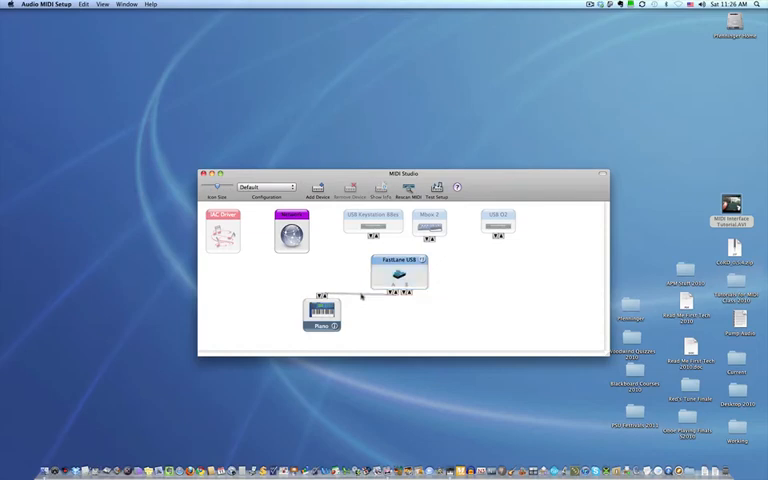
Step: Redraw the Piano-to-Fastlane USB cable and seat Fastlane USB directly above Piano
left_click_drag(396, 272, 476, 298)
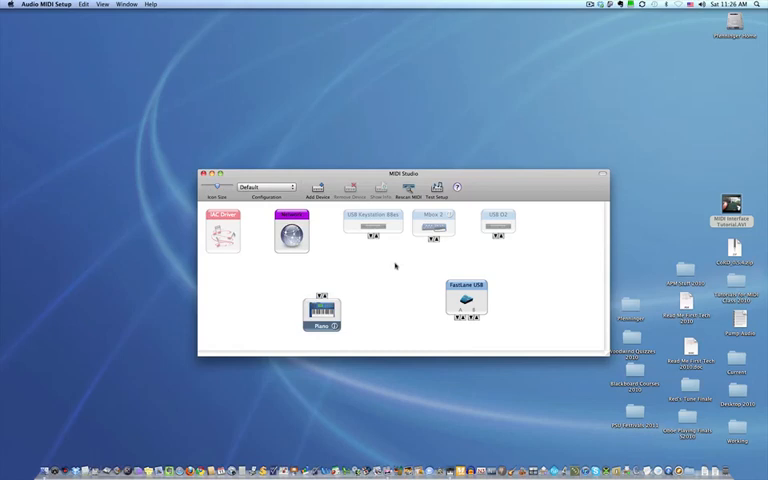
mouse_move(394, 264)
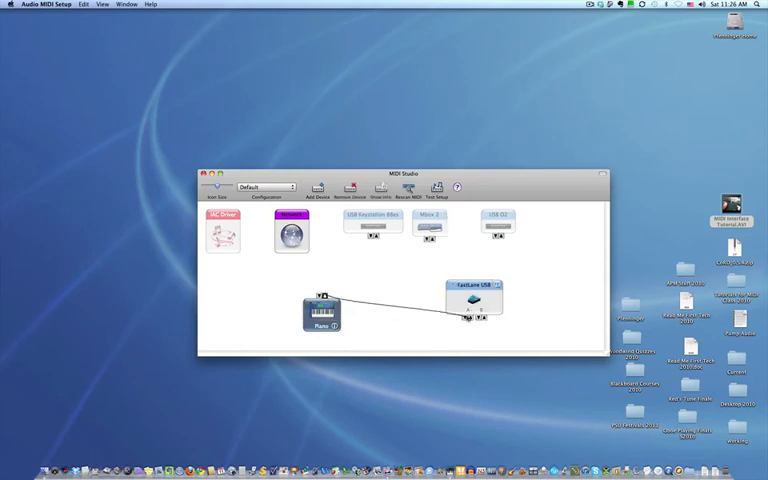
left_click_drag(472, 300, 452, 278)
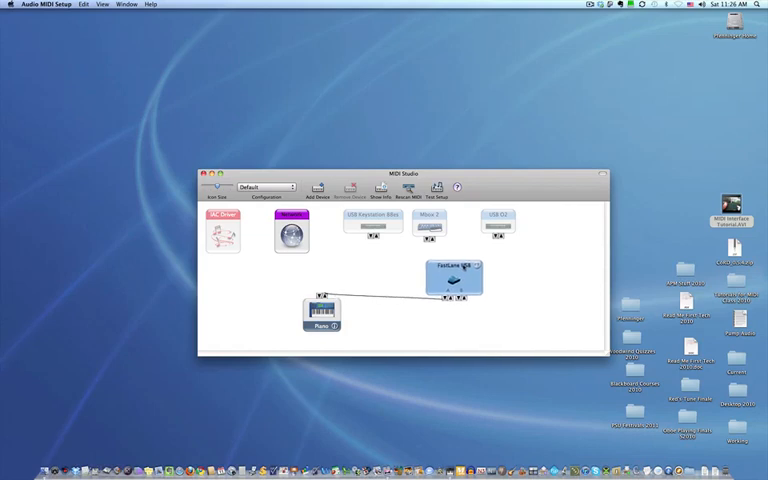
left_click_drag(322, 312, 388, 322)
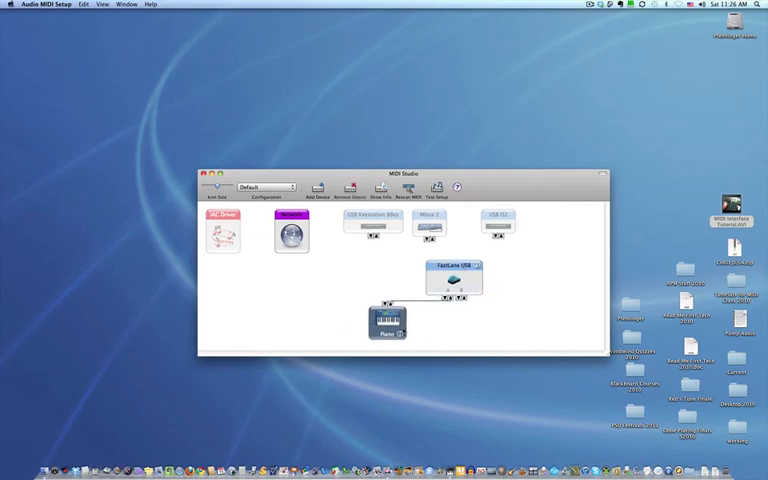